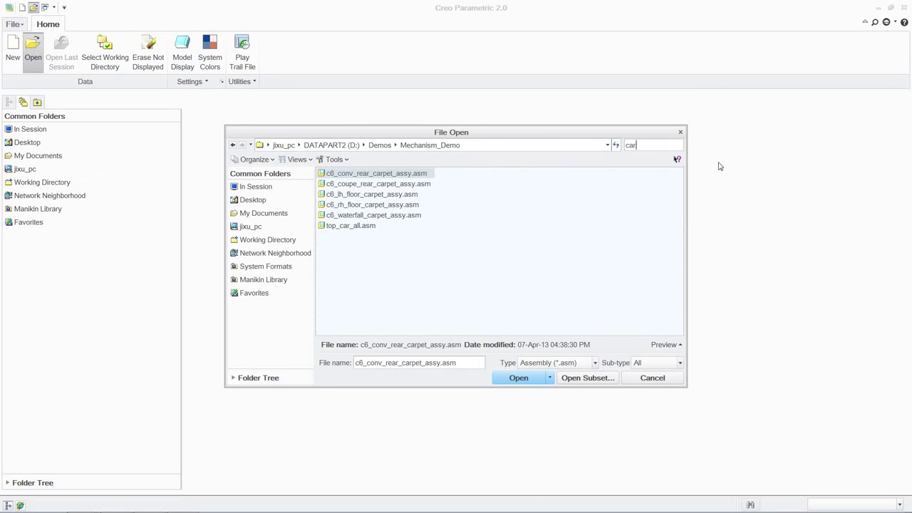
Open top_car_all.asm as a light graphics representation
left_click(549, 377)
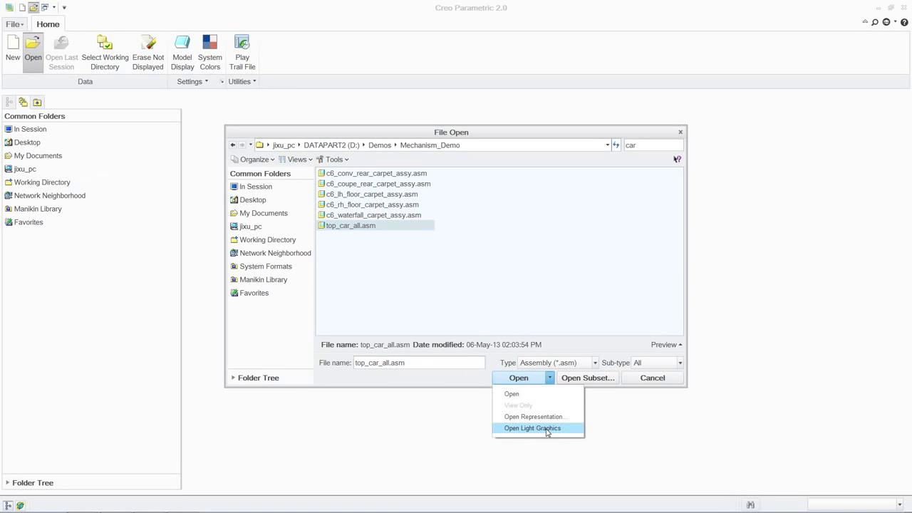
left_click(532, 427)
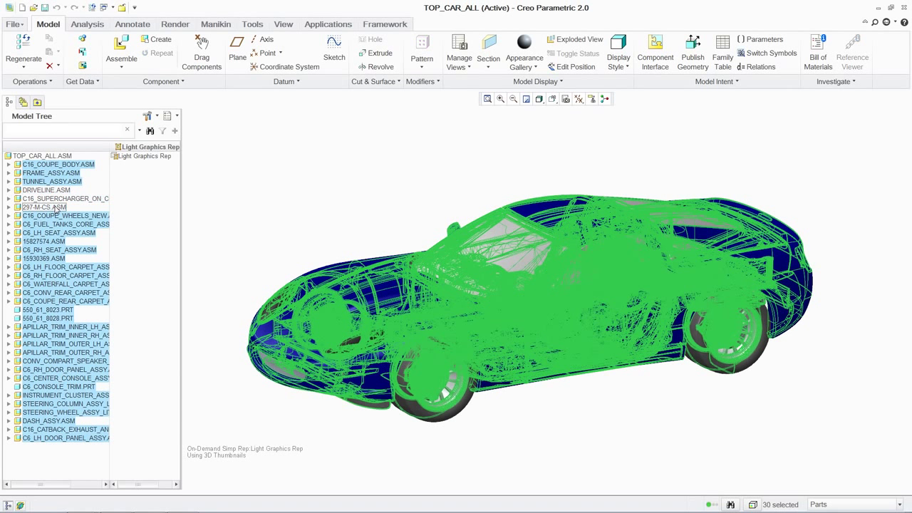
Exclude the body components and set the transmission assembly to Master representation
right_click(42, 206)
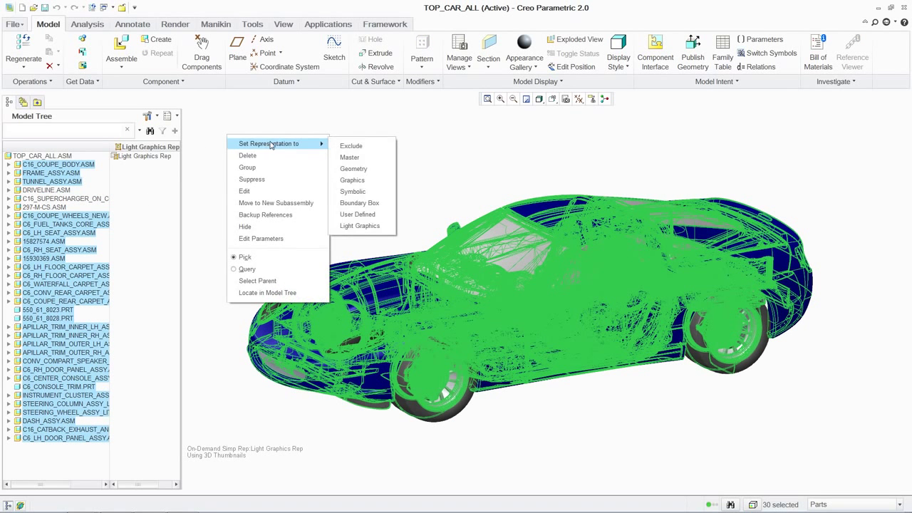
left_click(350, 145)
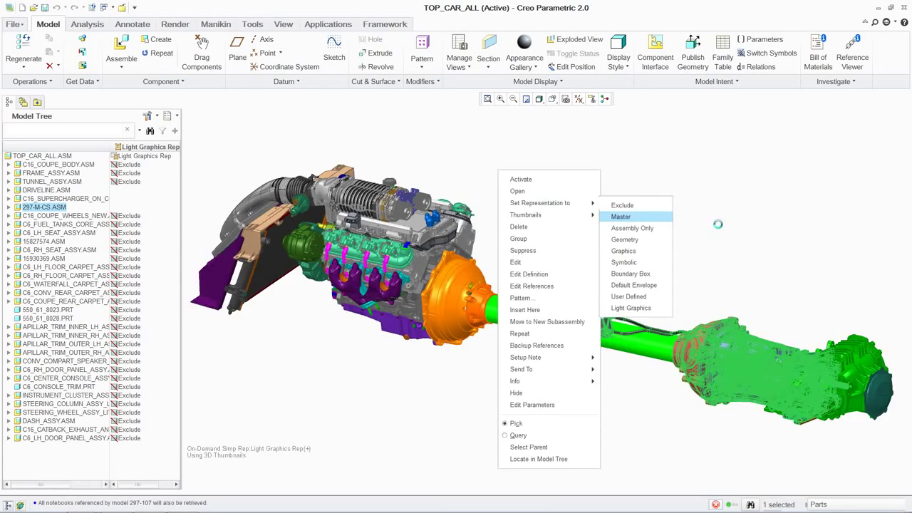
left_click(620, 216)
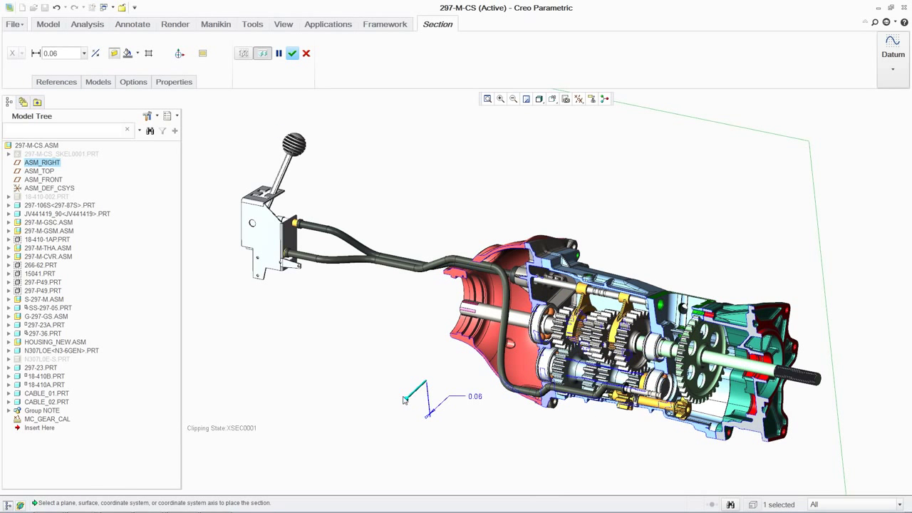
Confirm the ASM_RIGHT section cut, apply the 3_third_shifting and 0_reverse snapshots, and close Drag Components
left_click(174, 81)
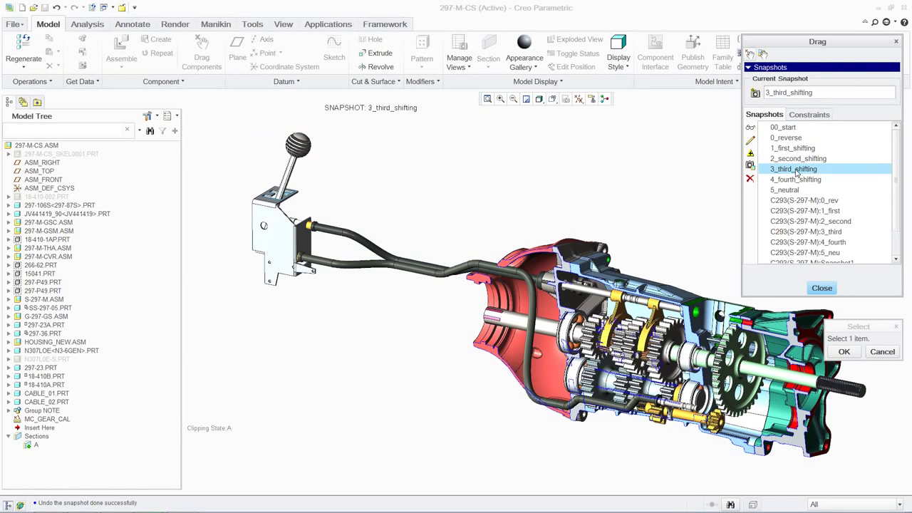
left_click(784, 189)
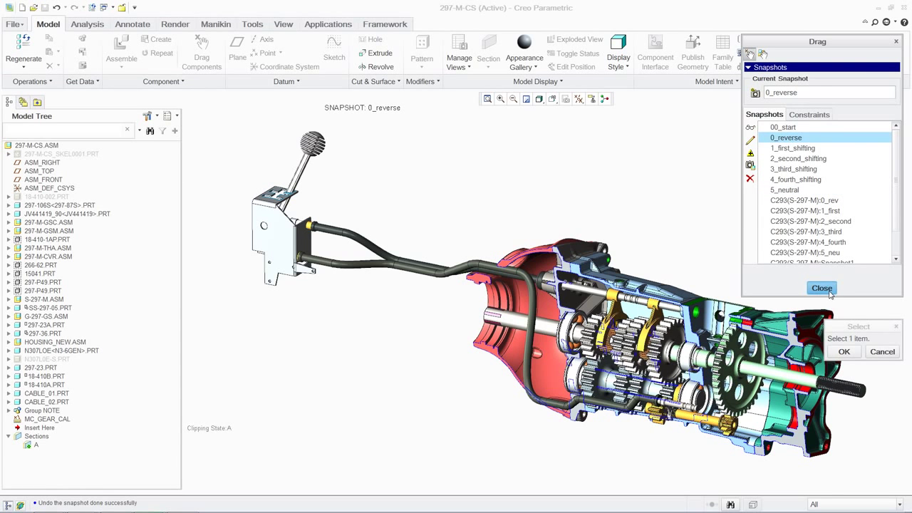
left_click(821, 288)
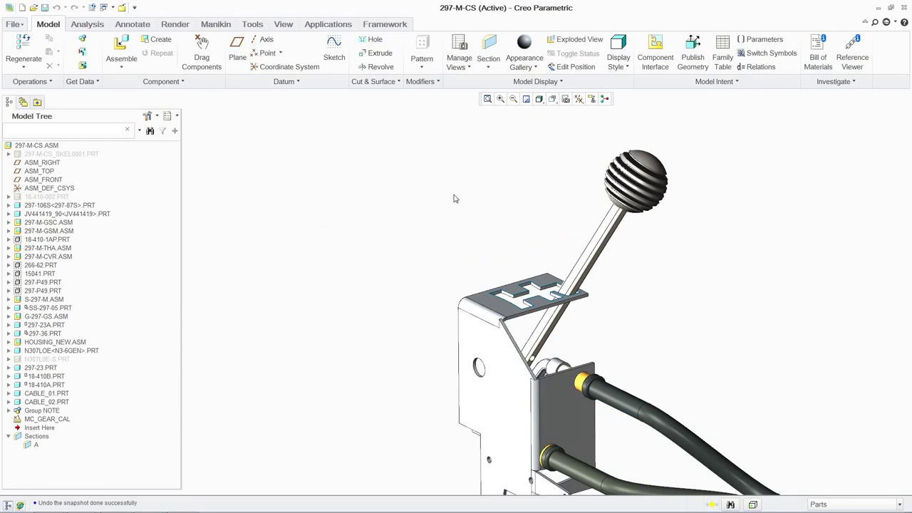
Run the 00_evelope_motion analysis with collision detection and motion envelope, then close it
left_click(87, 23)
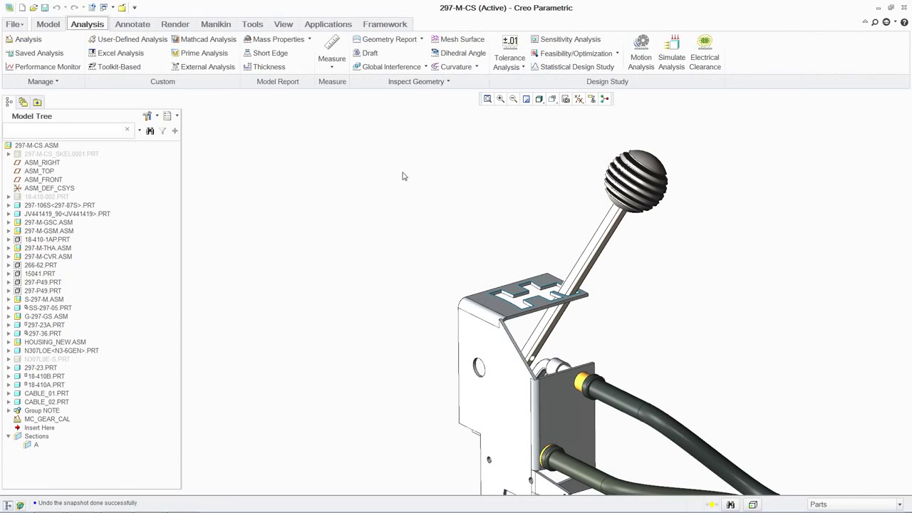
left_click(641, 57)
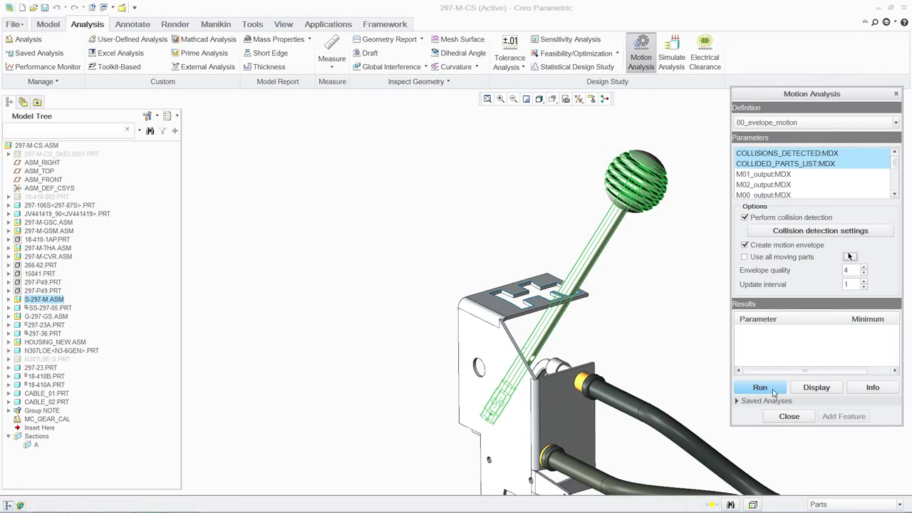
left_click(759, 387)
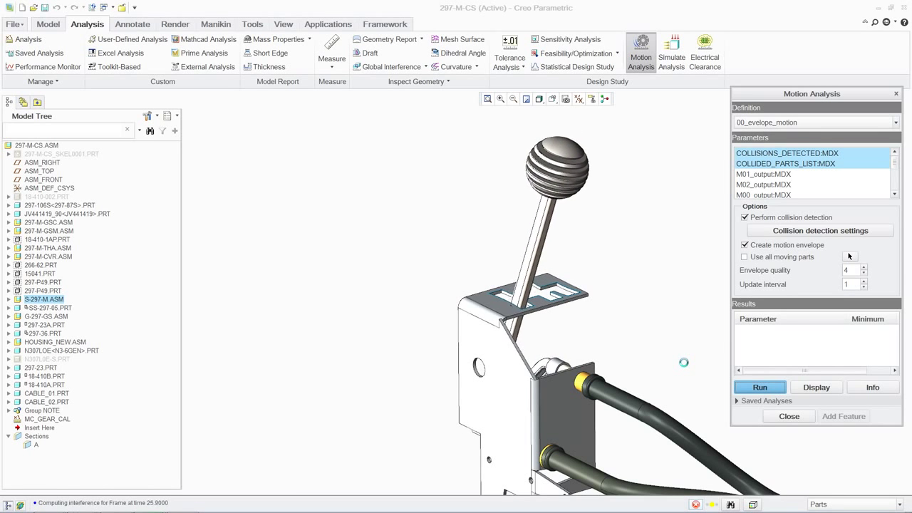
left_click(760, 387)
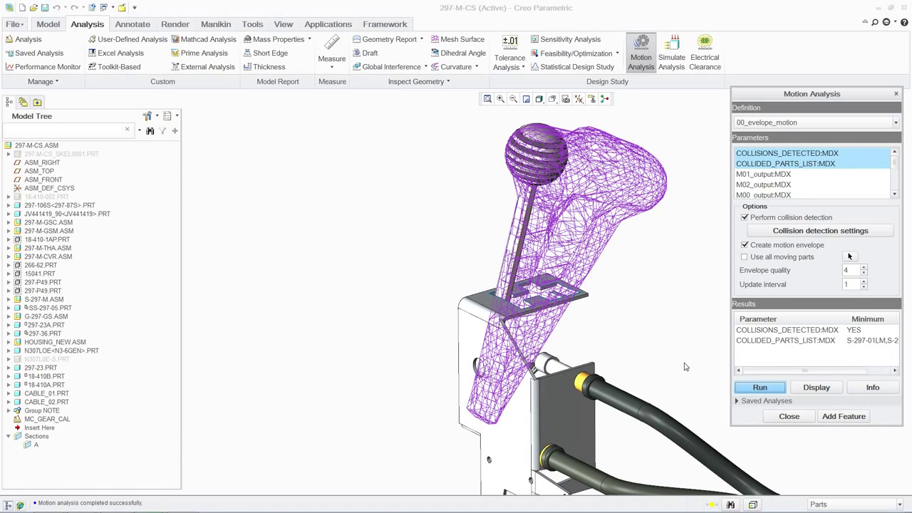
left_click(790, 416)
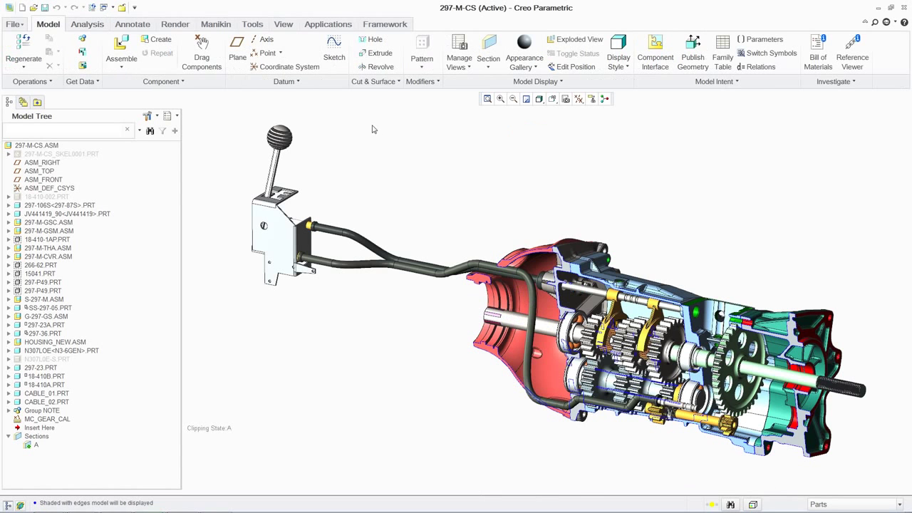
Switch the gearbox assembly into the Mechanism application
left_click(328, 22)
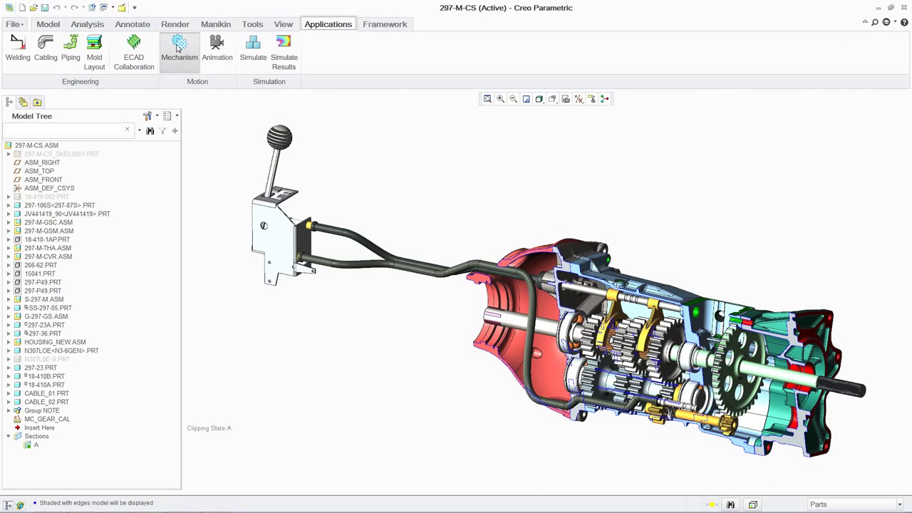
left_click(180, 50)
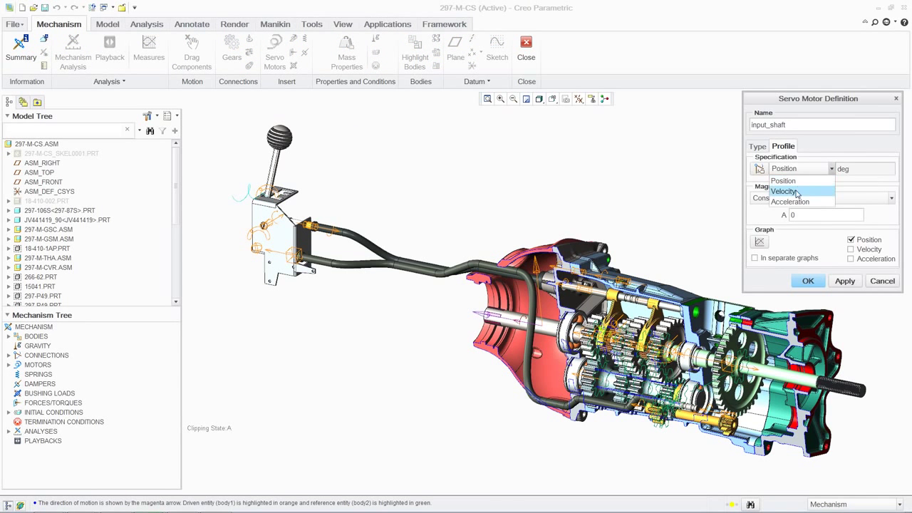
Drive the input_shaft servo by a cosine velocity profile (A 36, B 270, C 80, T 10) and plot it
left_click(783, 191)
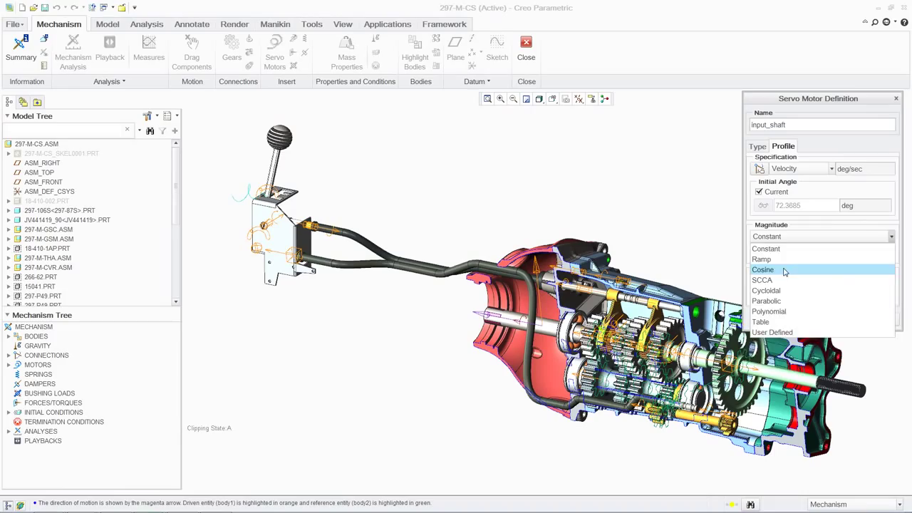
left_click(764, 269)
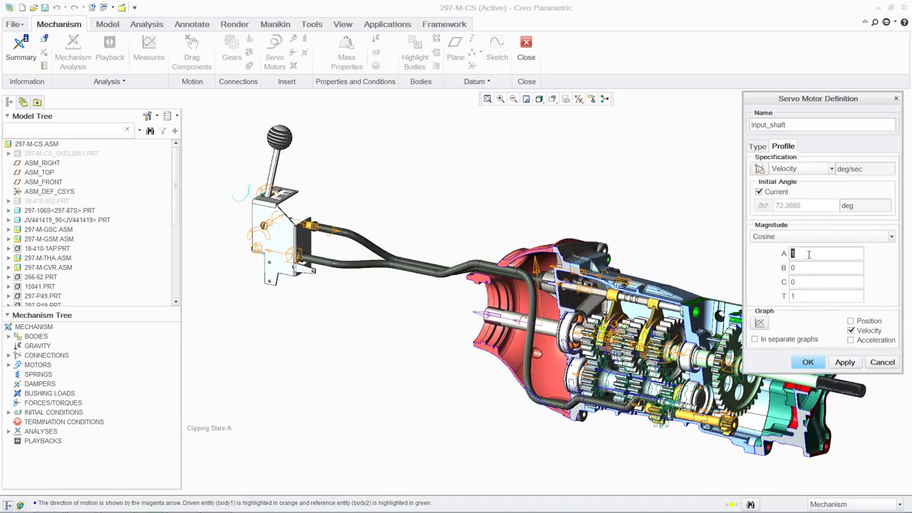
type("36")
left_click(825, 268)
type("270")
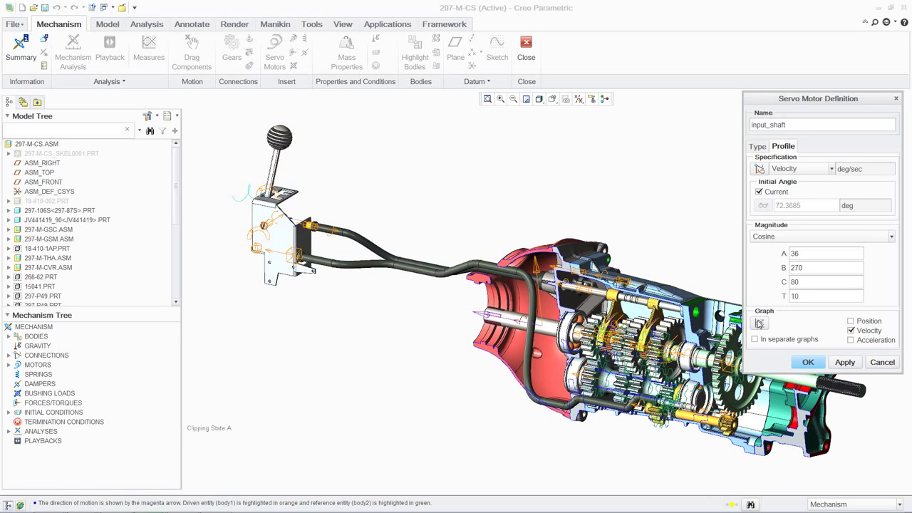
left_click(760, 322)
type("output_shaft")
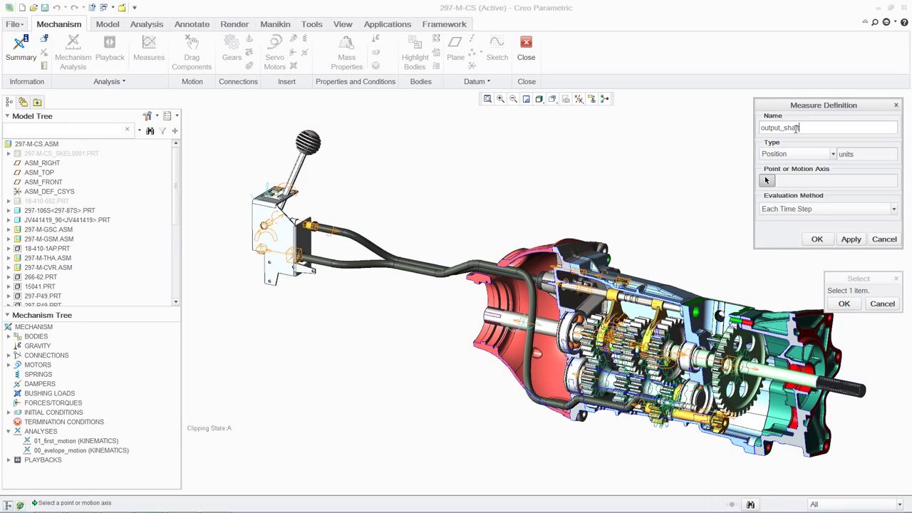
Measure the output_shaft axis and graph input and output shaft angular velocity over time
left_click(818, 239)
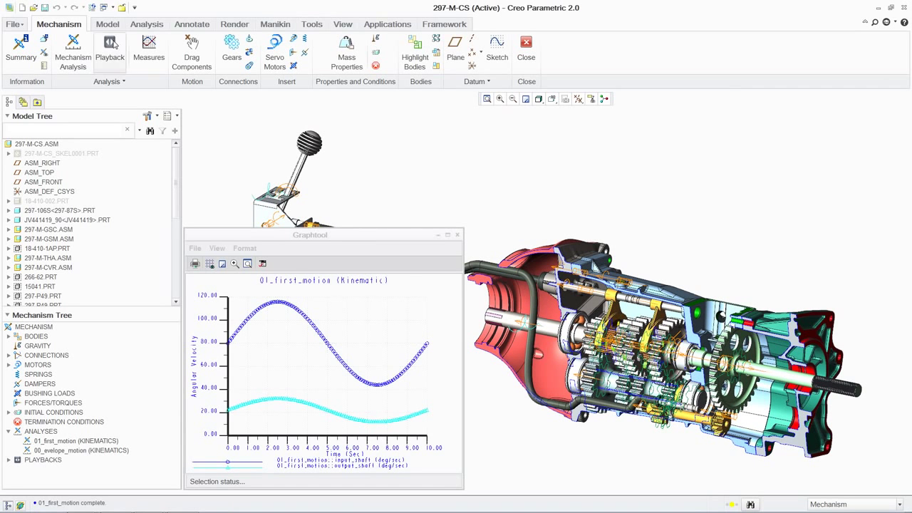
left_click(109, 55)
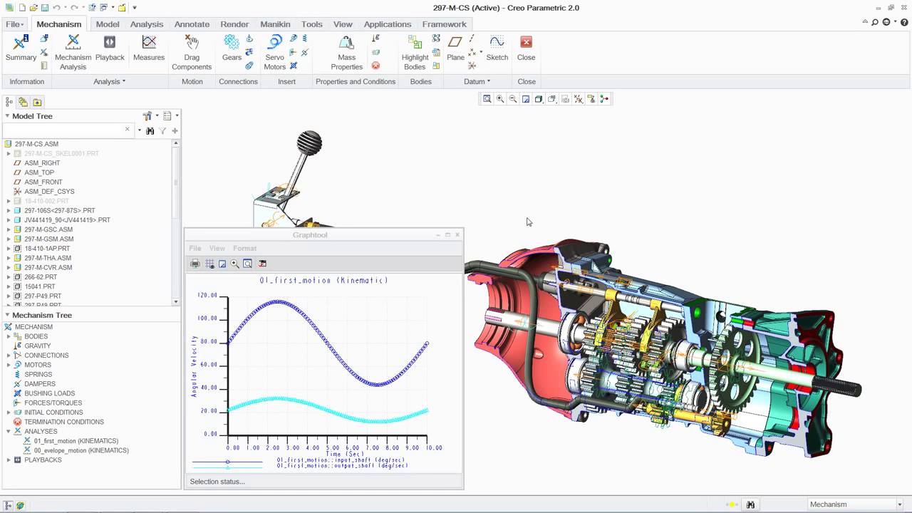
Close the first motion velocity graph and leave the Mechanism environment
left_click(457, 234)
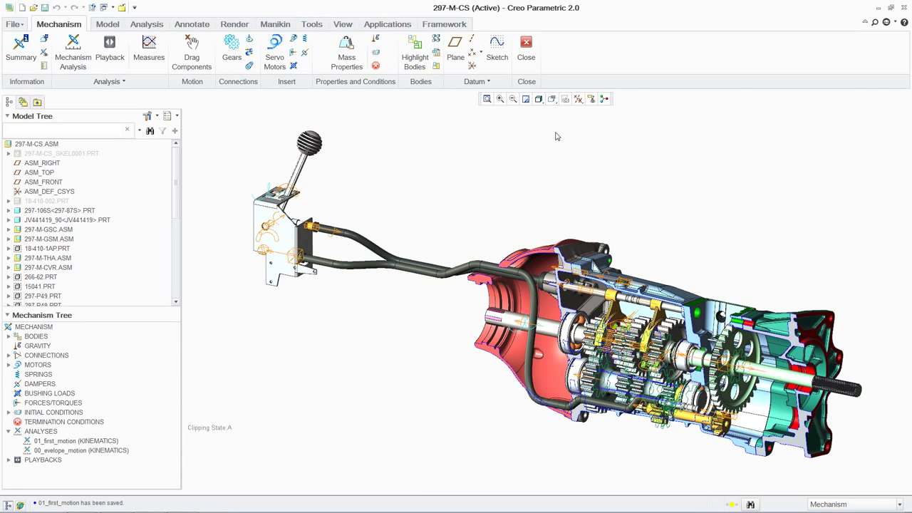
left_click(48, 23)
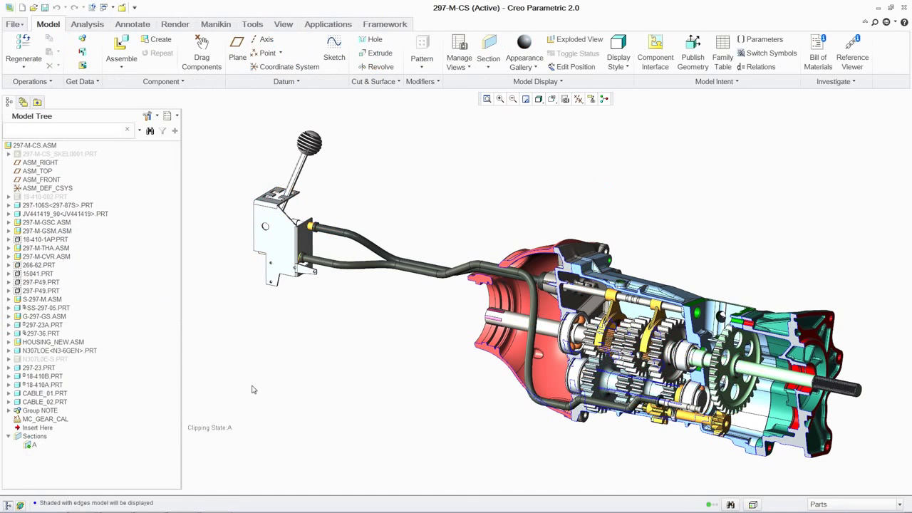
Edit the MC_GEAR_CAL analysis definition and open its linked transmission_design Mathcad worksheet
right_click(46, 419)
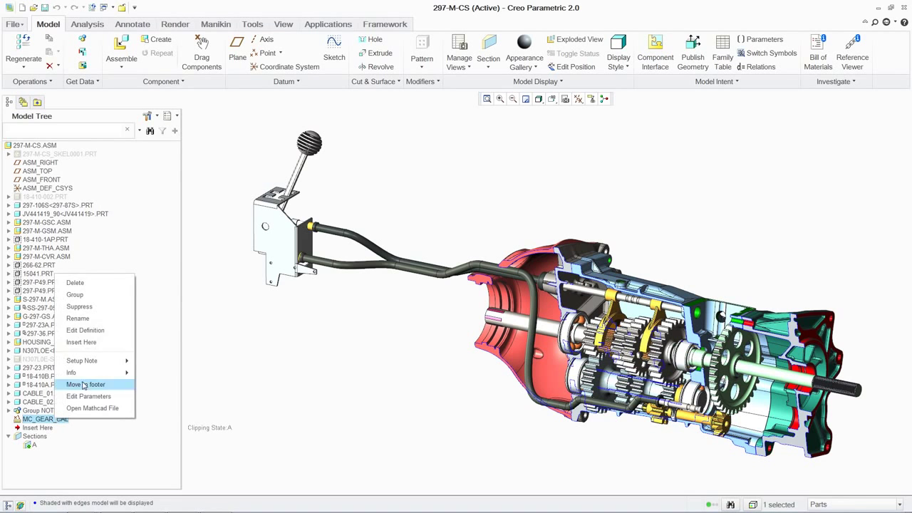
left_click(88, 396)
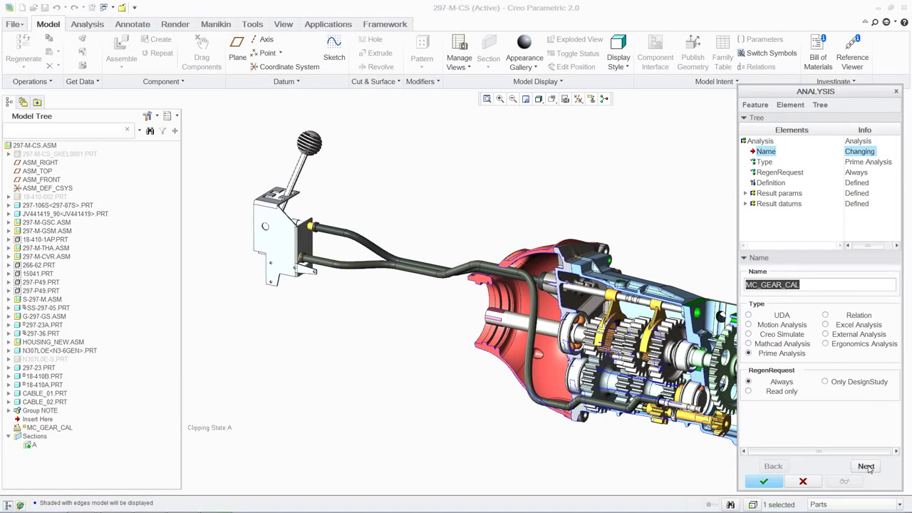
left_click(864, 465)
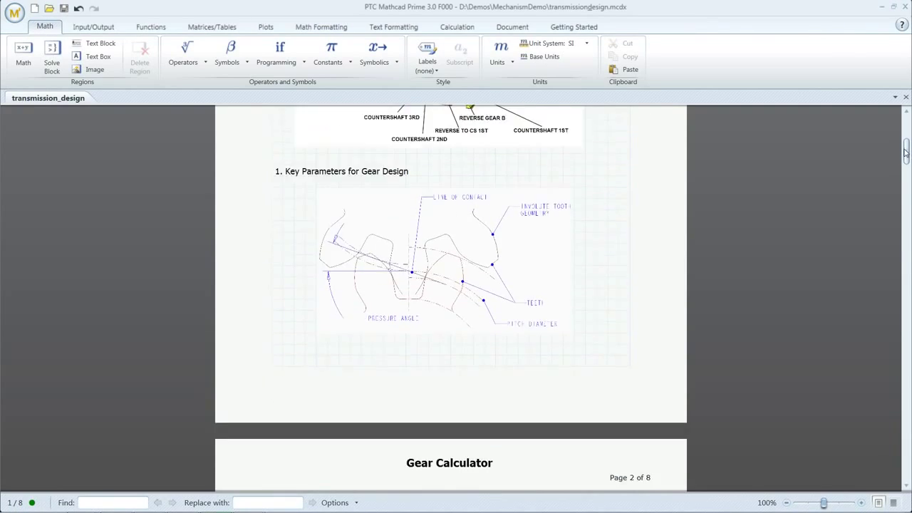
scroll("down", 3)
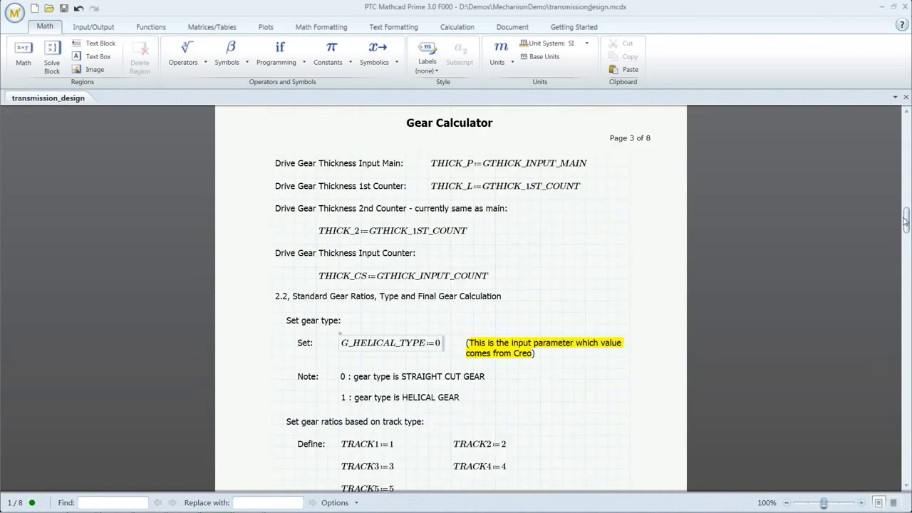
scroll("down", 3)
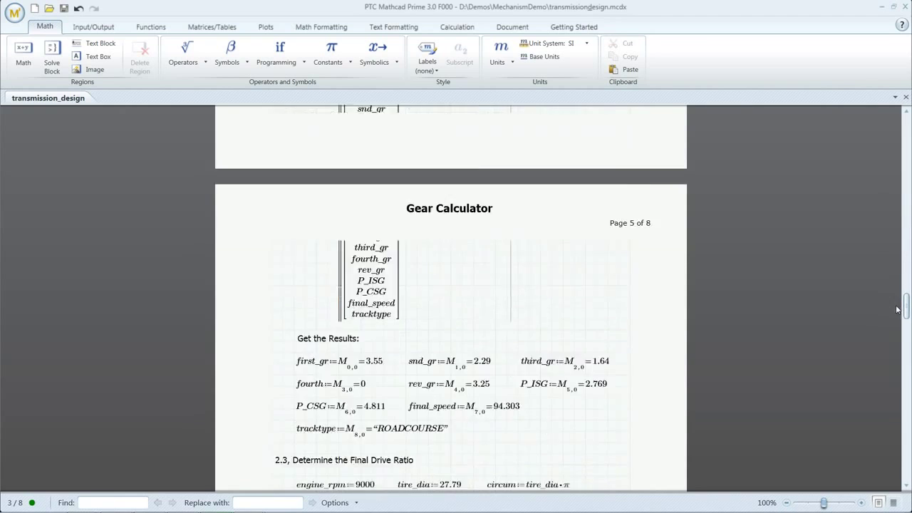
scroll("down", 3)
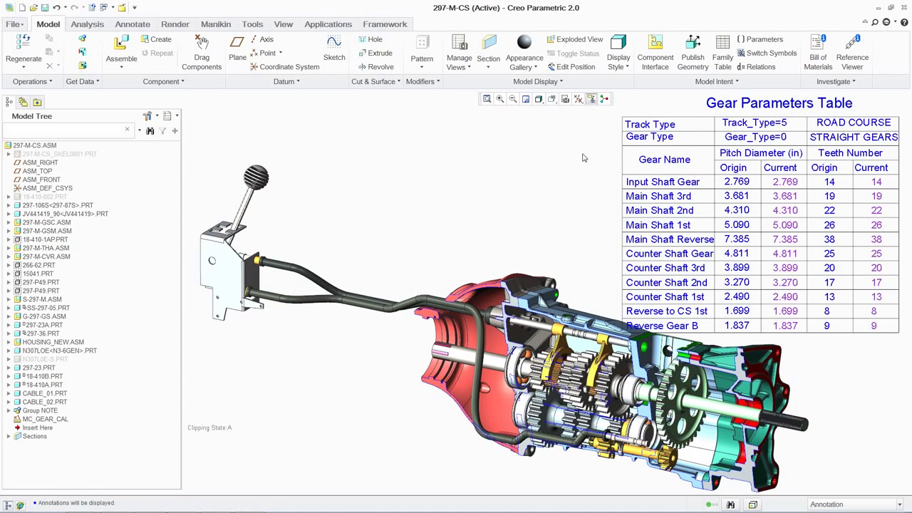
mouse_move(783, 127)
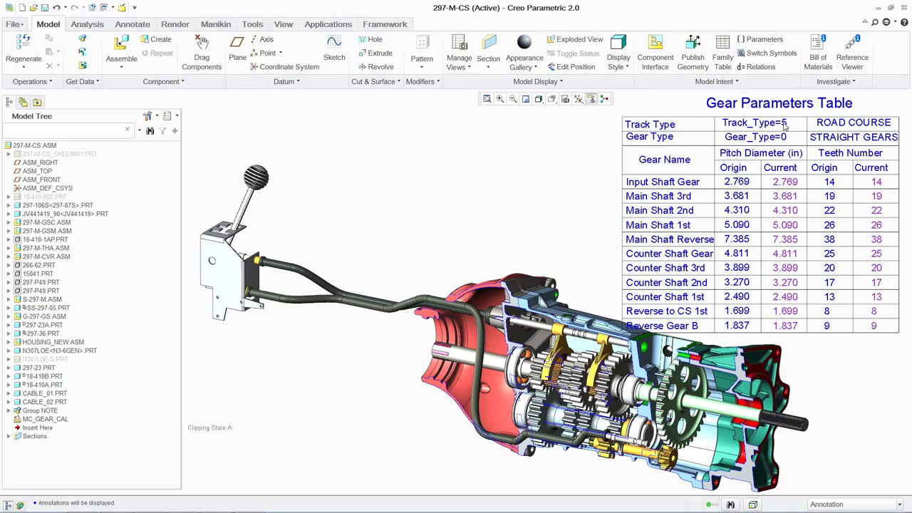
Review the Gear Parameters Table annotation, hide it, and bring up the Applications modes
double_click(752, 122)
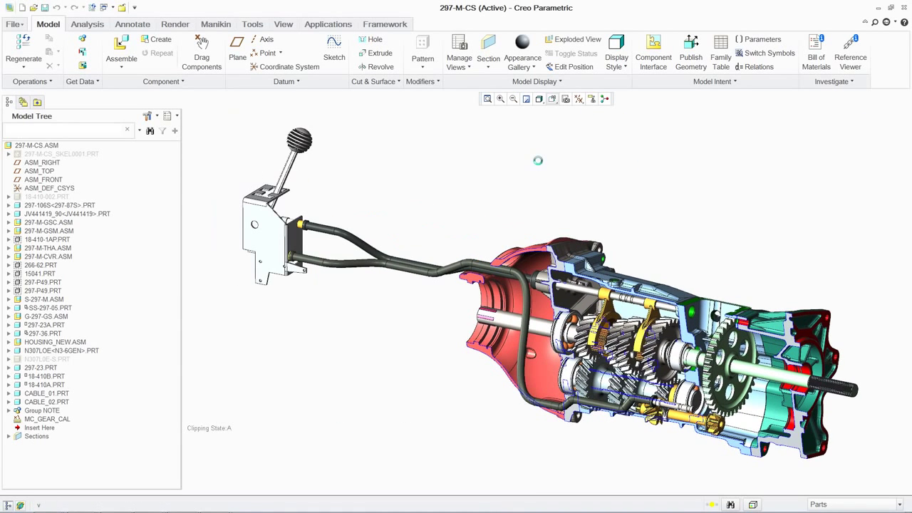
left_click(328, 23)
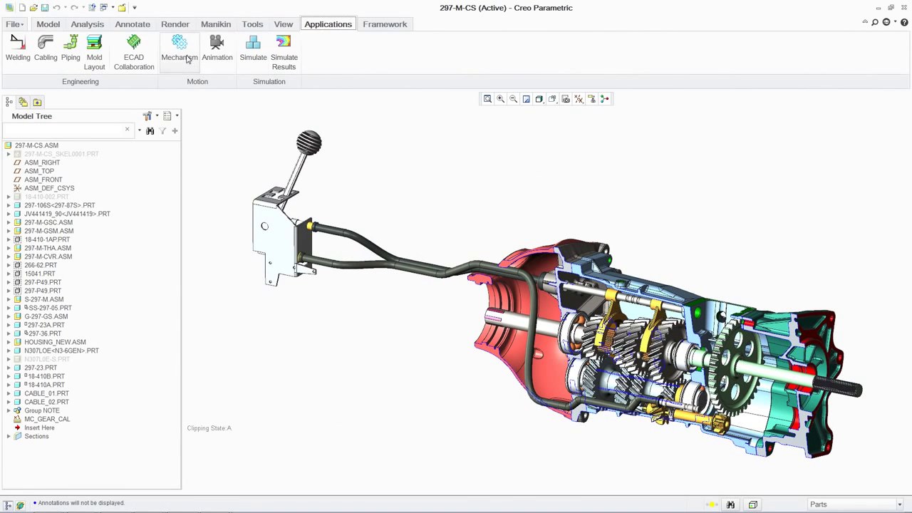
Enter Mechanism mode and copy the 01_first_motion kinematic analysis
left_click(179, 54)
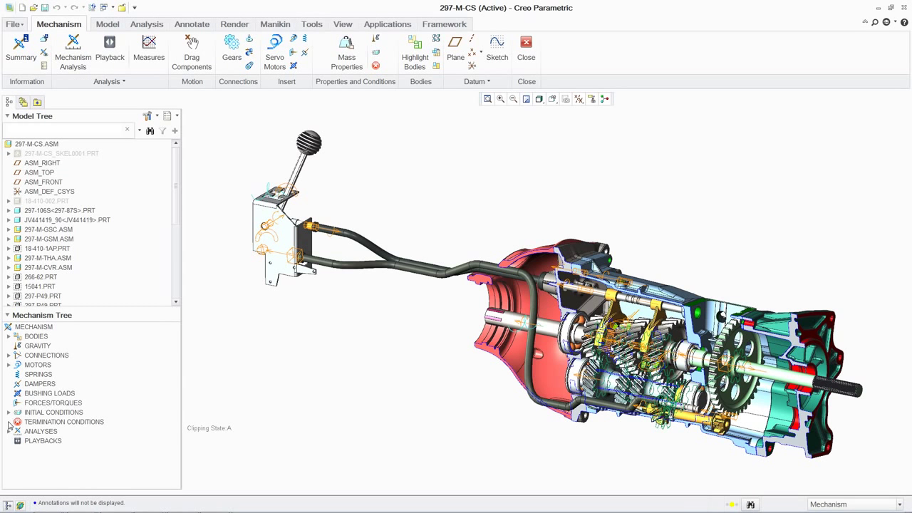
left_click(8, 430)
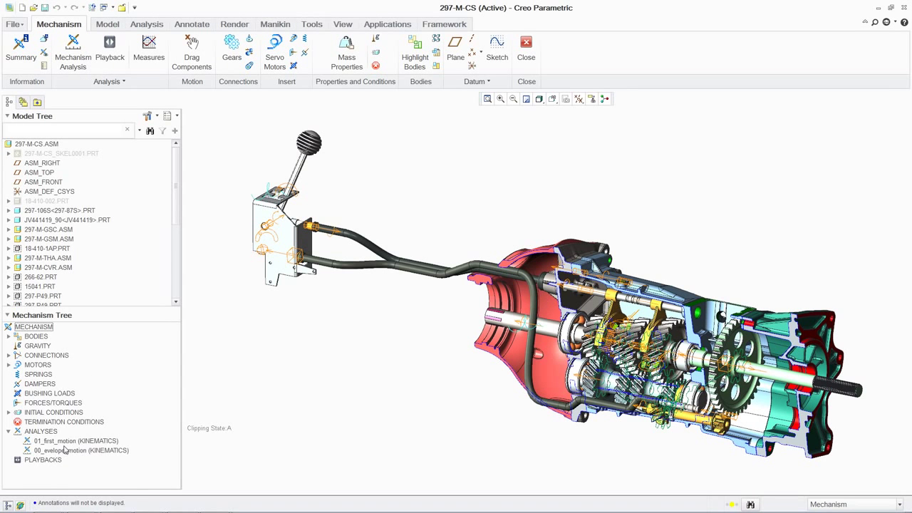
right_click(76, 441)
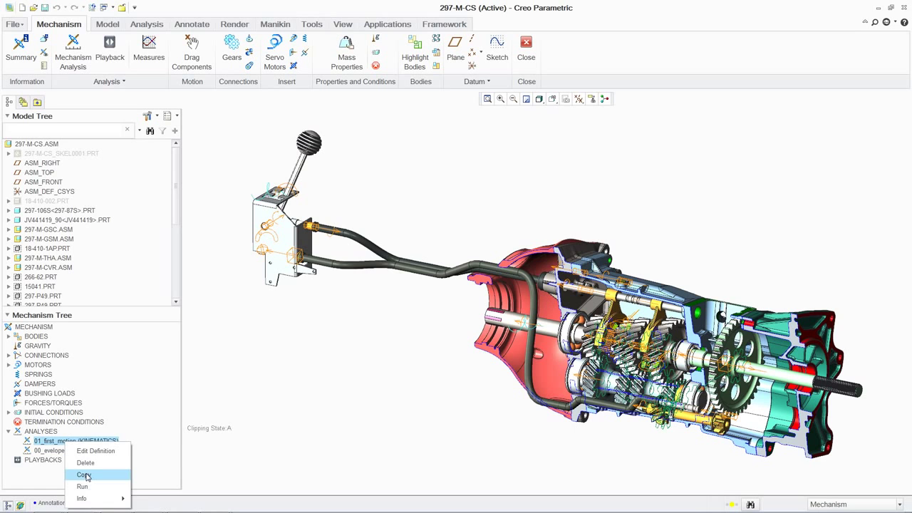
left_click(85, 476)
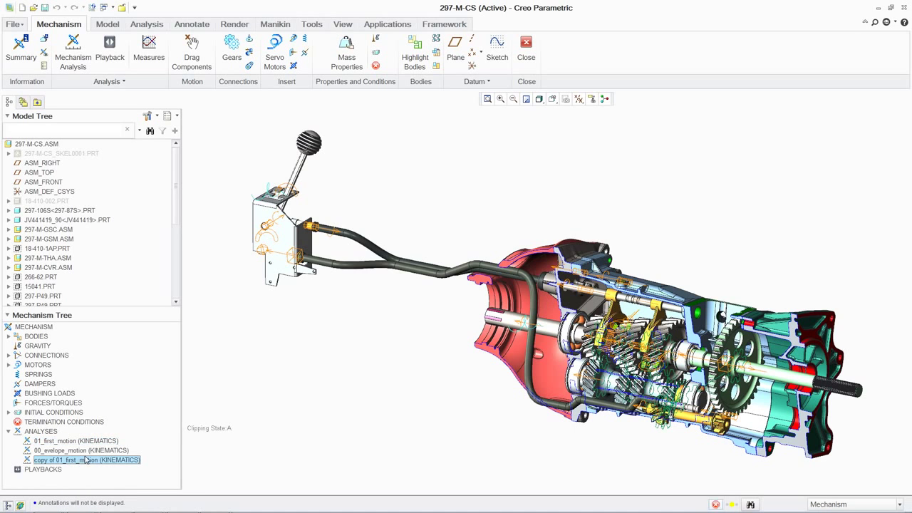
Run the copied motion analysis to completion and bring up the measure results
right_click(86, 459)
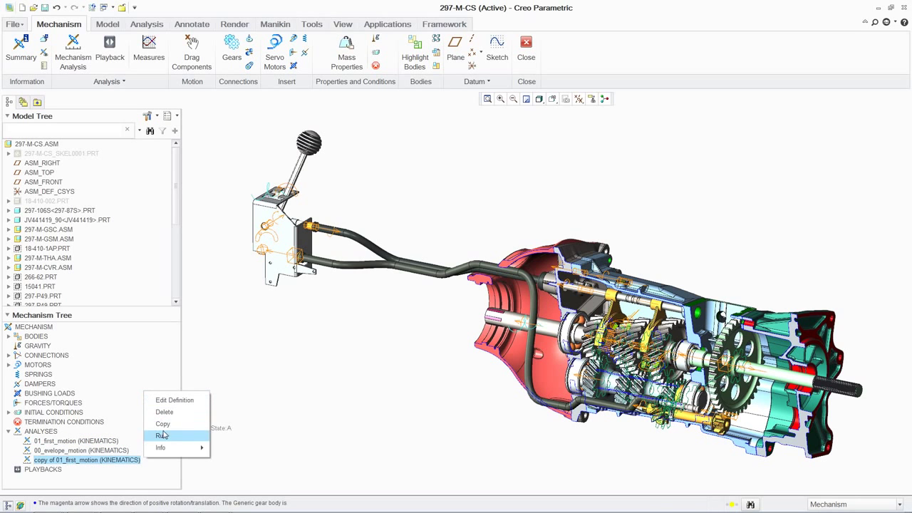
left_click(163, 436)
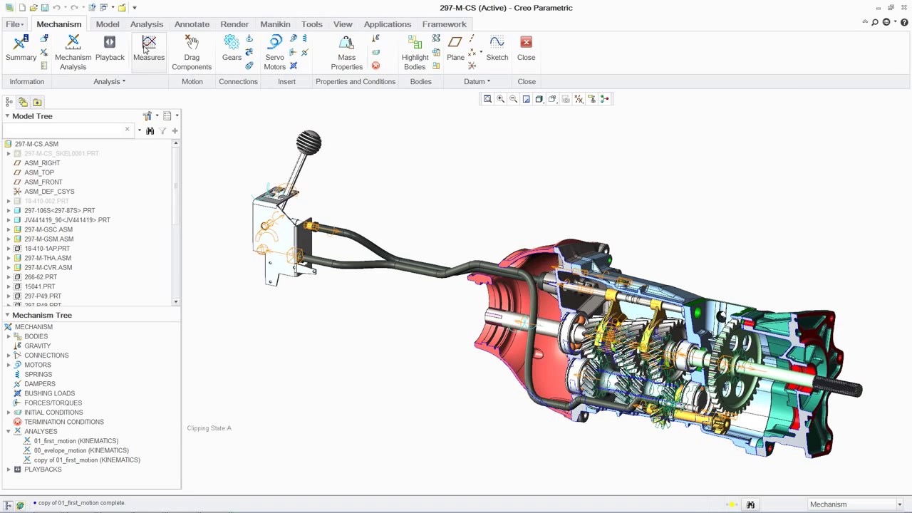
left_click(148, 50)
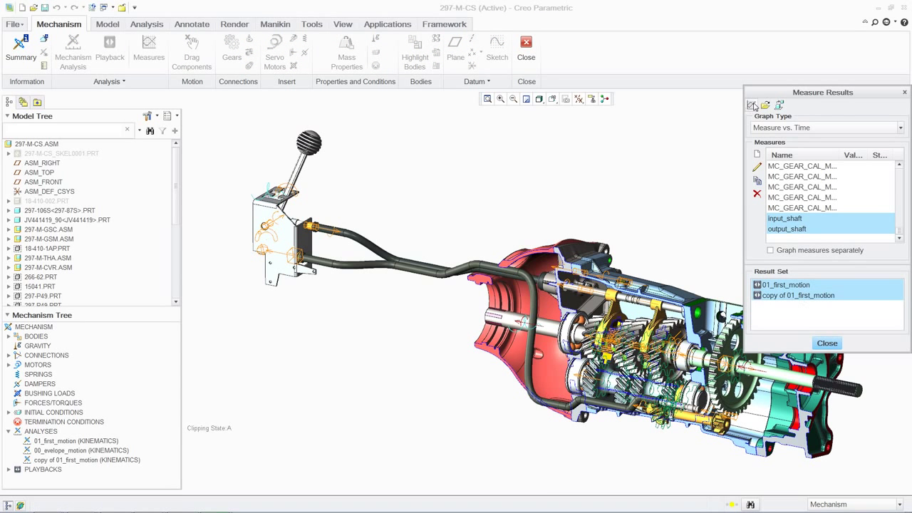
Graph input_shaft and output_shaft angular velocity for both original and copied result sets
left_click(751, 106)
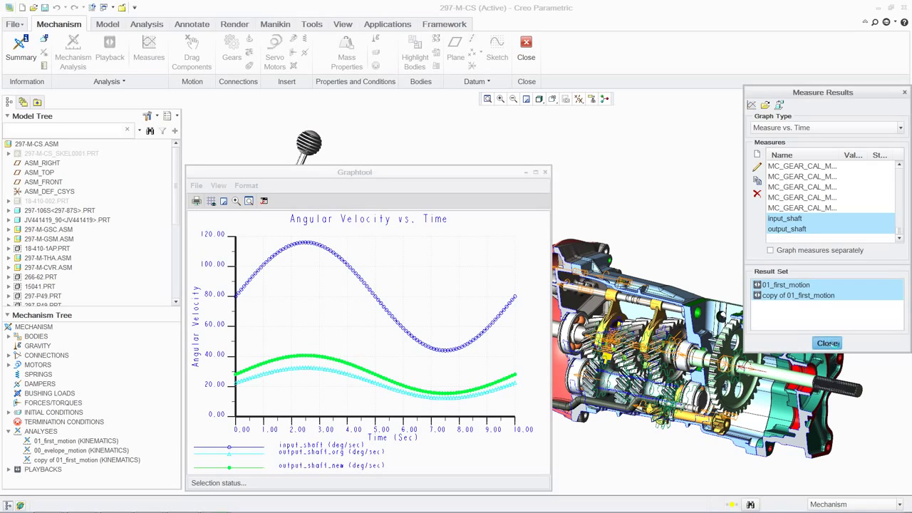